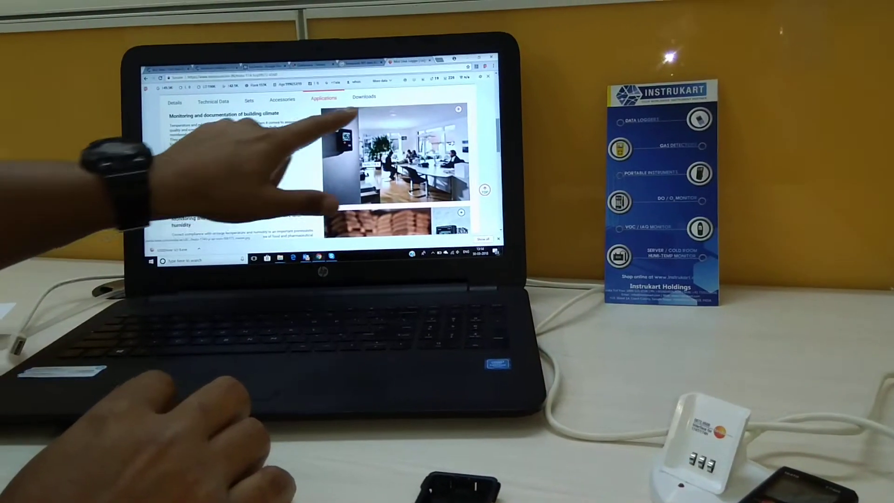
Show the Applications section of the testo data logger product page in Chrome.
left_click(362, 98)
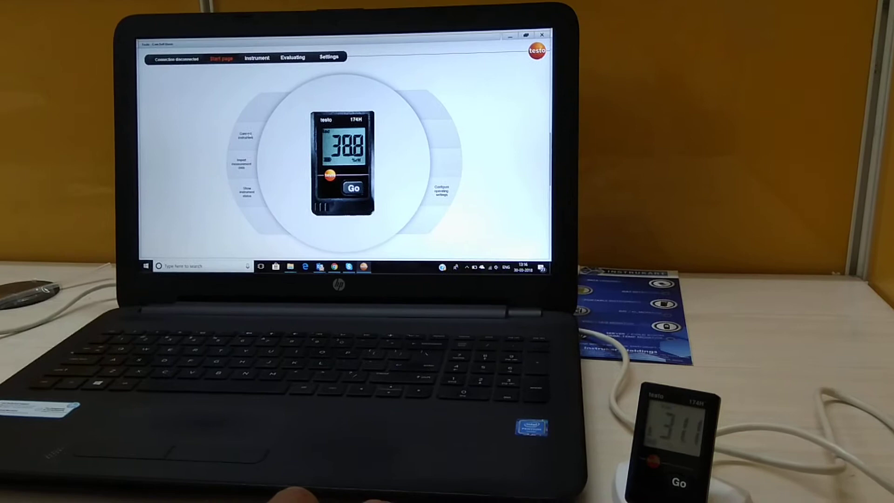
Show the 174H logger's instrument status: serial number, 365-day battery, 2-minute cycle, two channels.
left_click(258, 58)
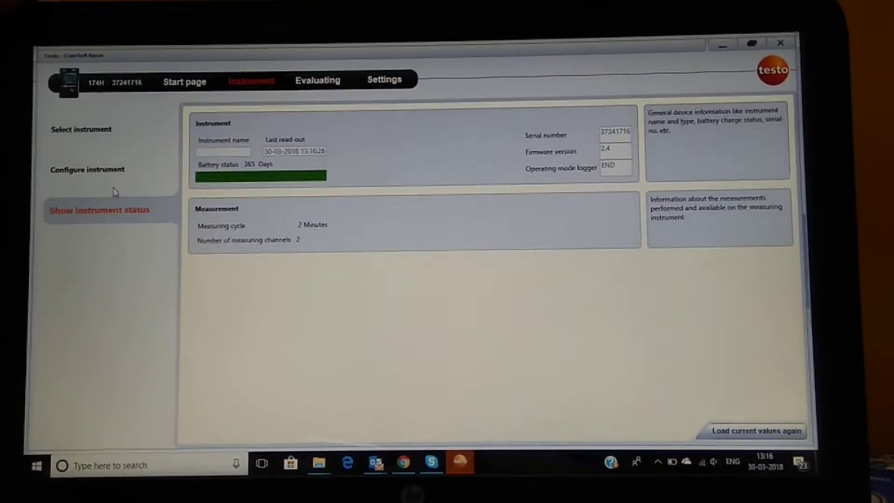
Set the 174H logger's storage cycle to 1 minute in the instrument configuration.
left_click(84, 169)
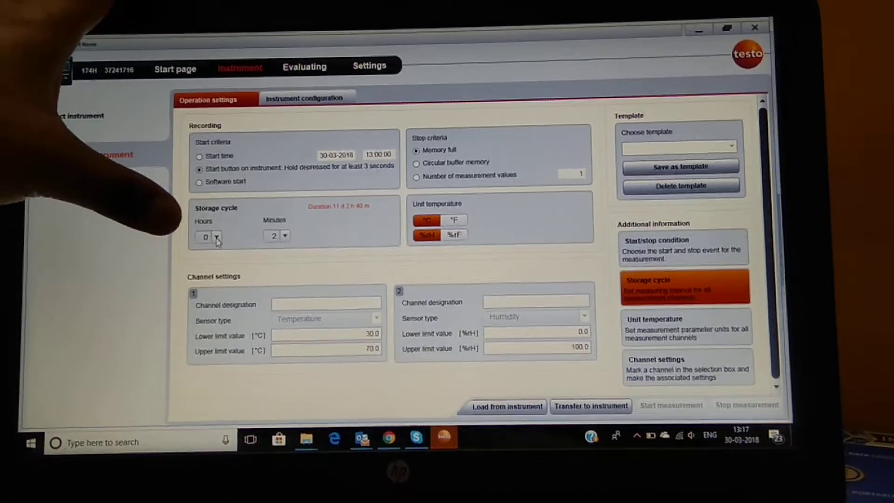
left_click(285, 228)
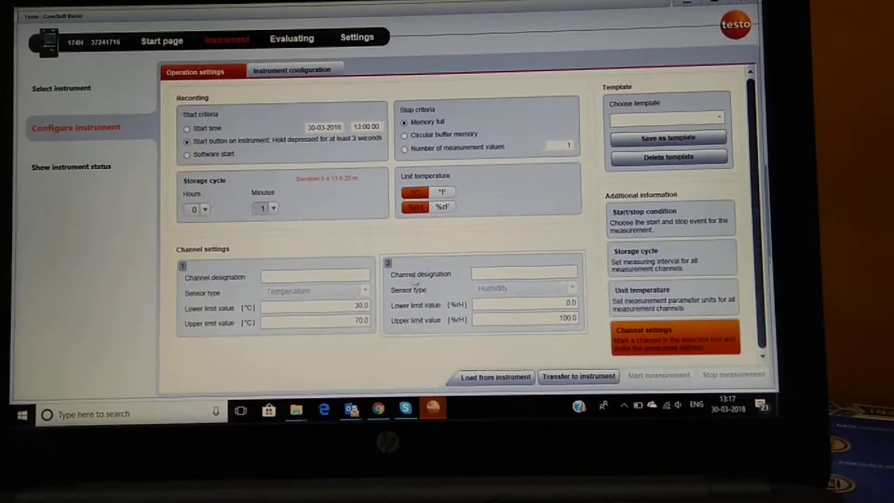
left_click(294, 71)
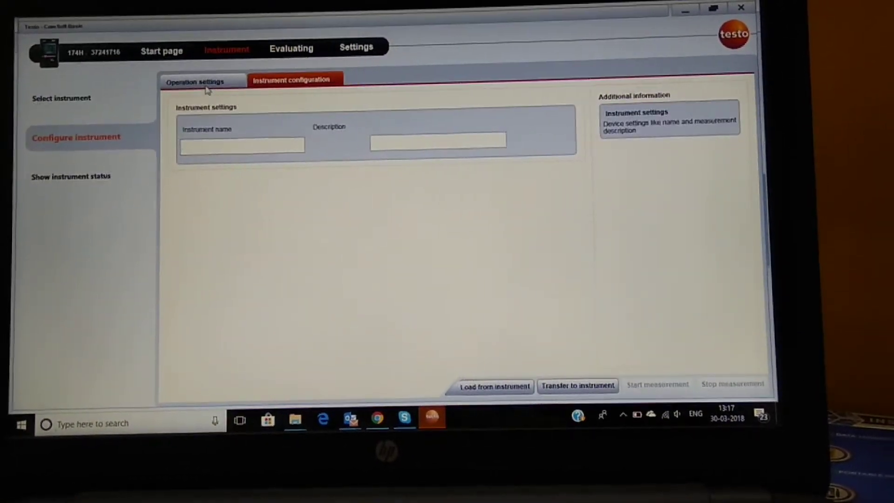
left_click(199, 80)
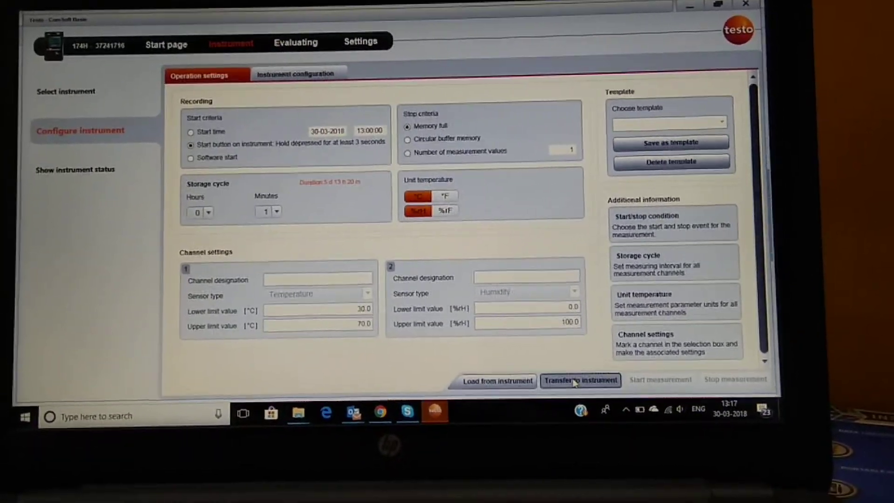
Transfer the 1-minute configuration to the logger, confirming the data-overwrite warning.
left_click(582, 380)
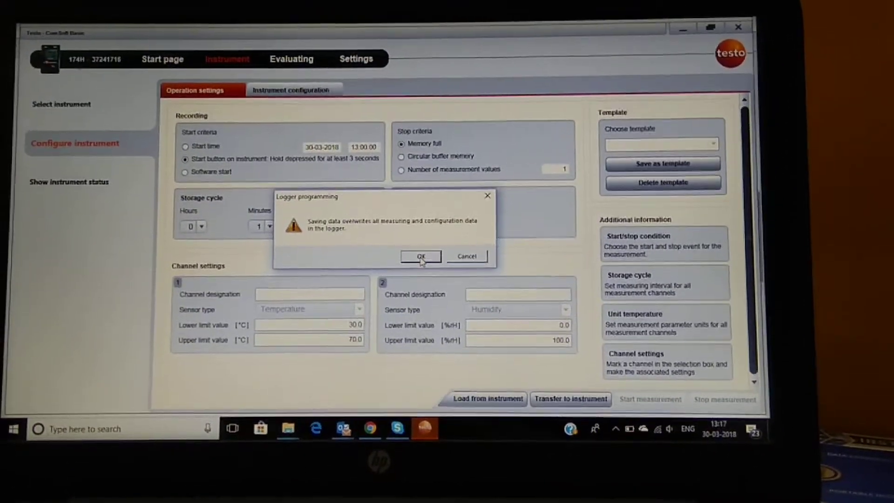
left_click(421, 256)
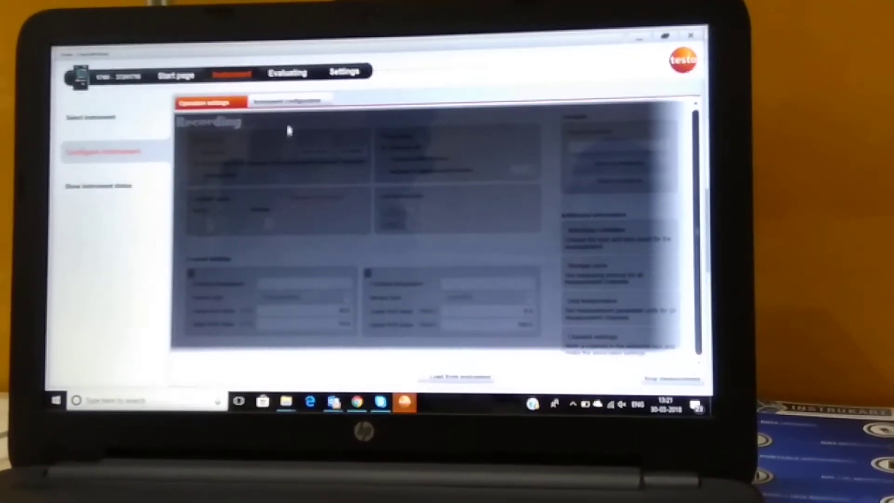
Switch to the Evaluating area showing the empty measurement-data page.
left_click(285, 74)
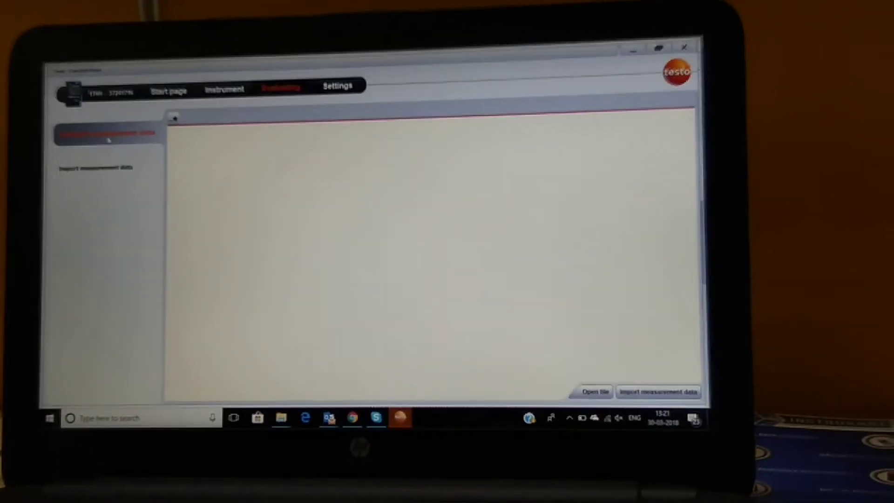
left_click(222, 90)
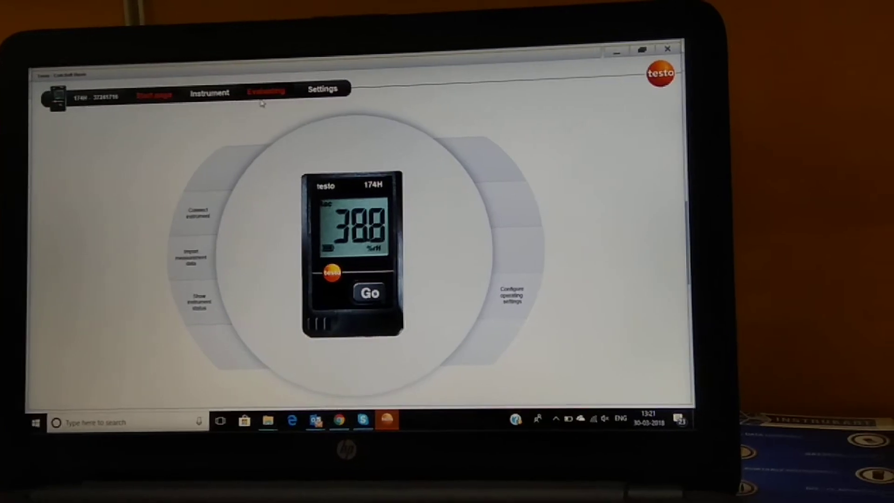
left_click(208, 93)
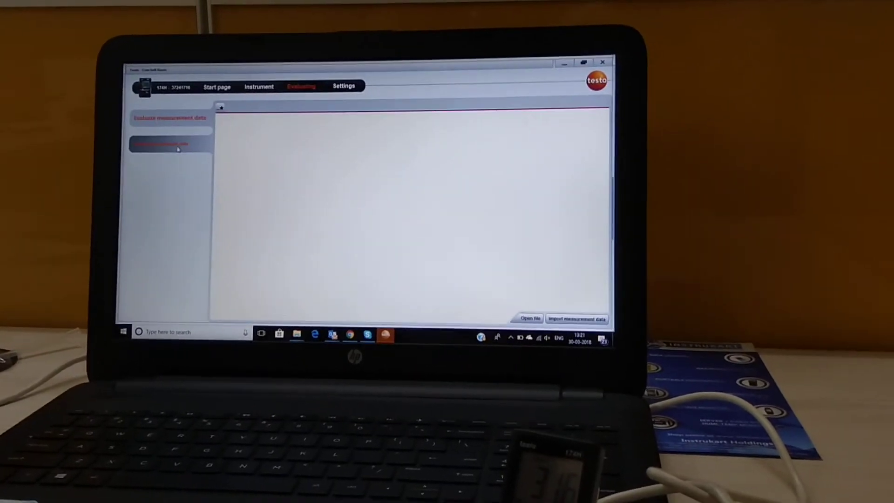
Import the connected 174H logger's measurement data into a saved file.
left_click(166, 144)
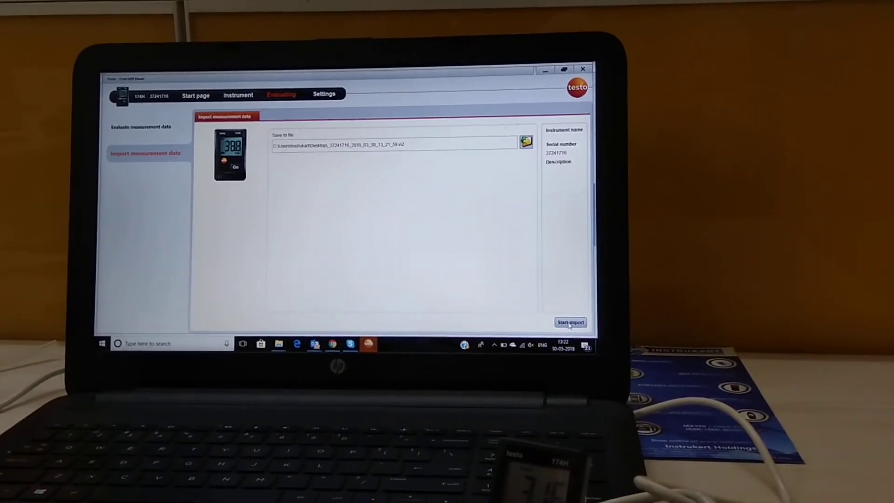
left_click(571, 323)
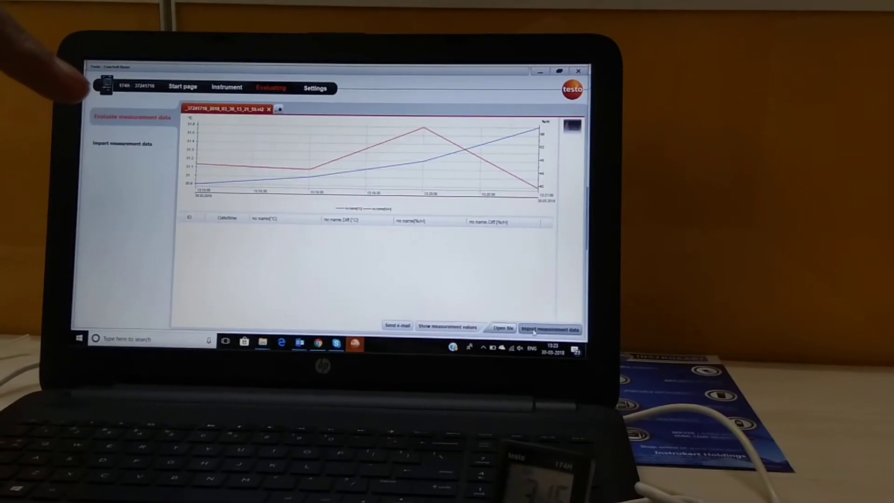
View the imported records as a temperature and humidity graph with value table.
left_click(551, 329)
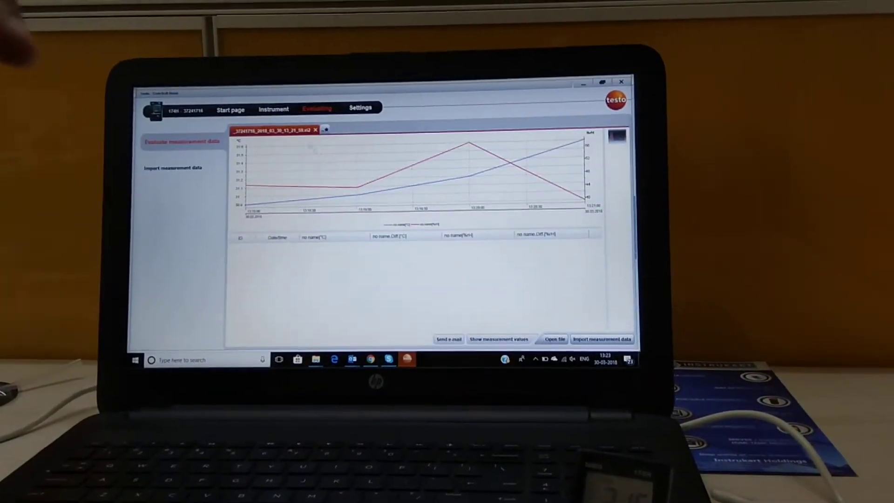
Return via Settings and the Instrument section to the 174H logger's status view.
left_click(272, 109)
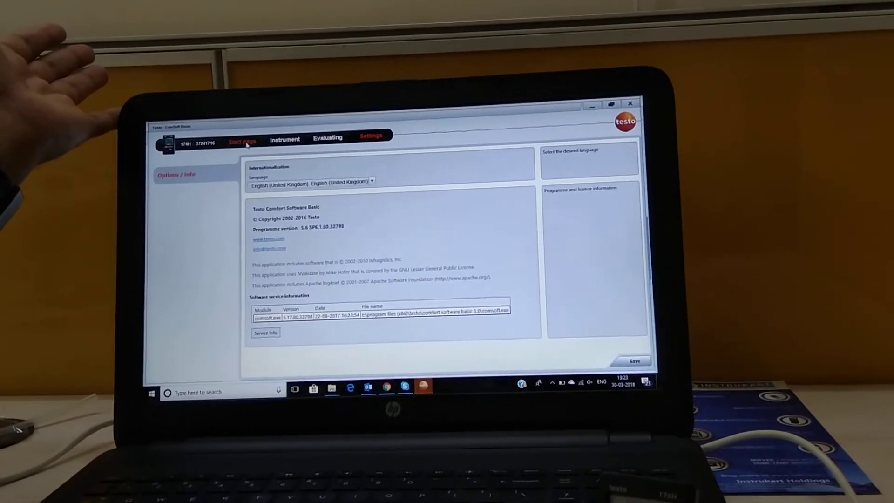
left_click(284, 139)
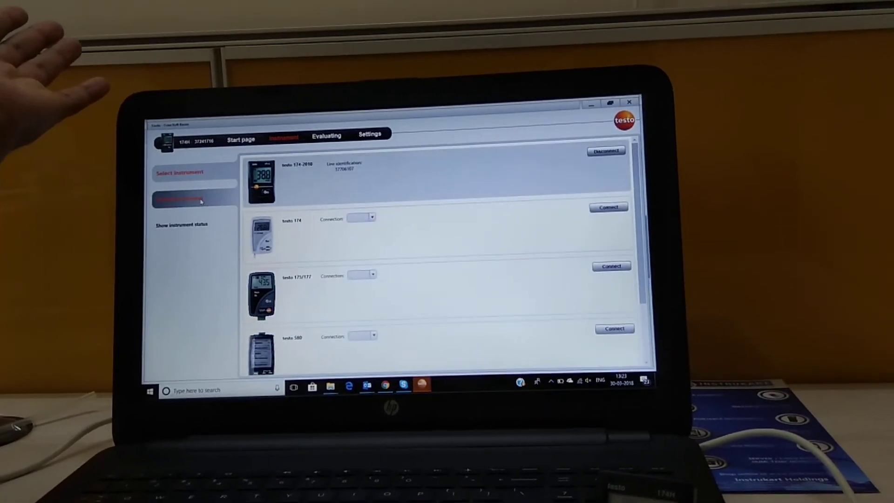
left_click(185, 199)
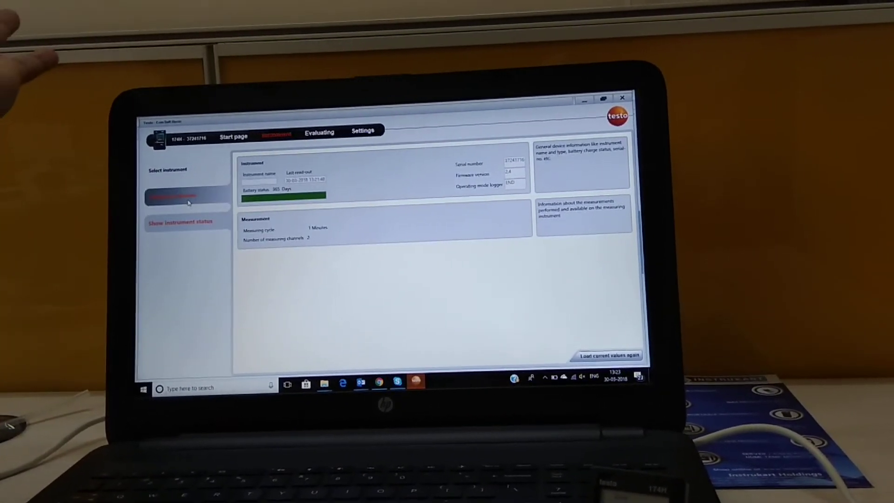